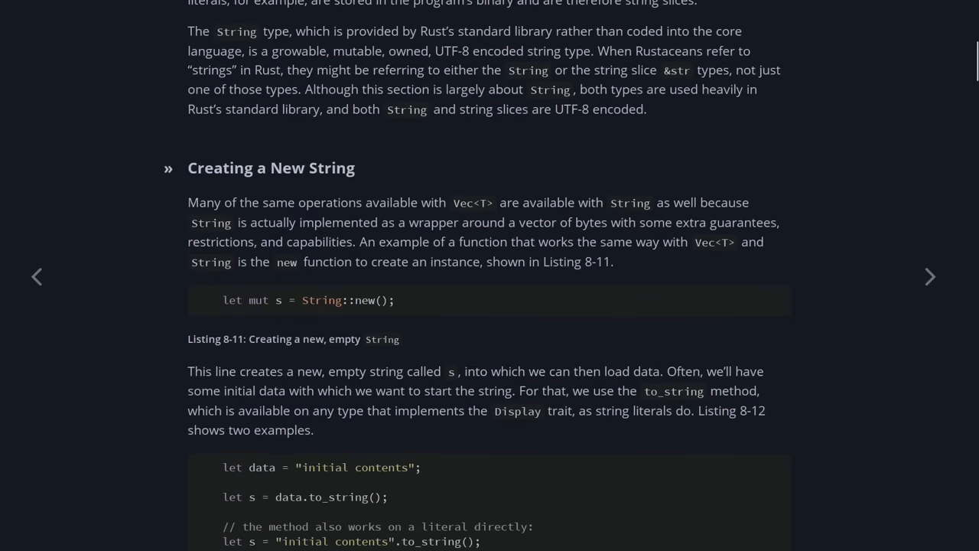
Scroll down through the Rust book's String chapter before leaving for the cargo build terminal
scroll(down, 3)
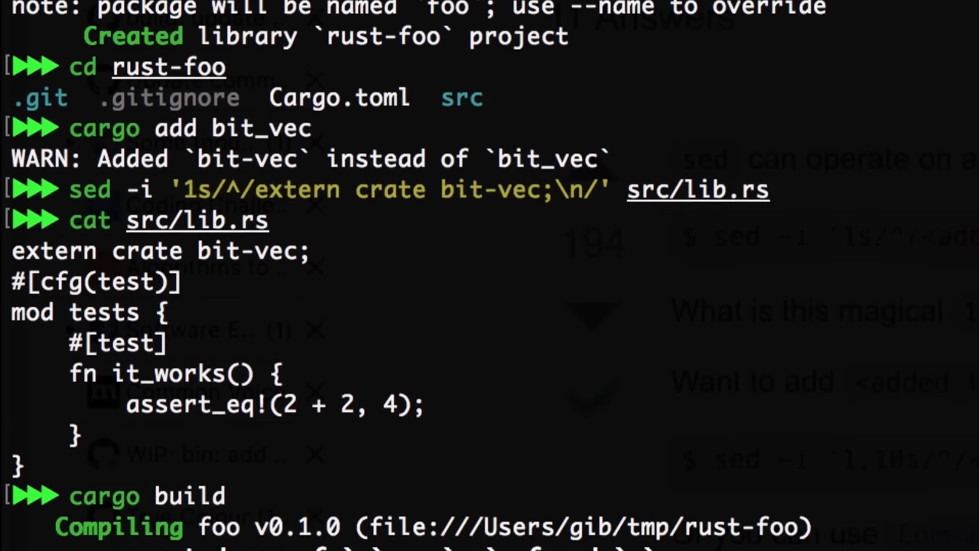
scroll(down, 3)
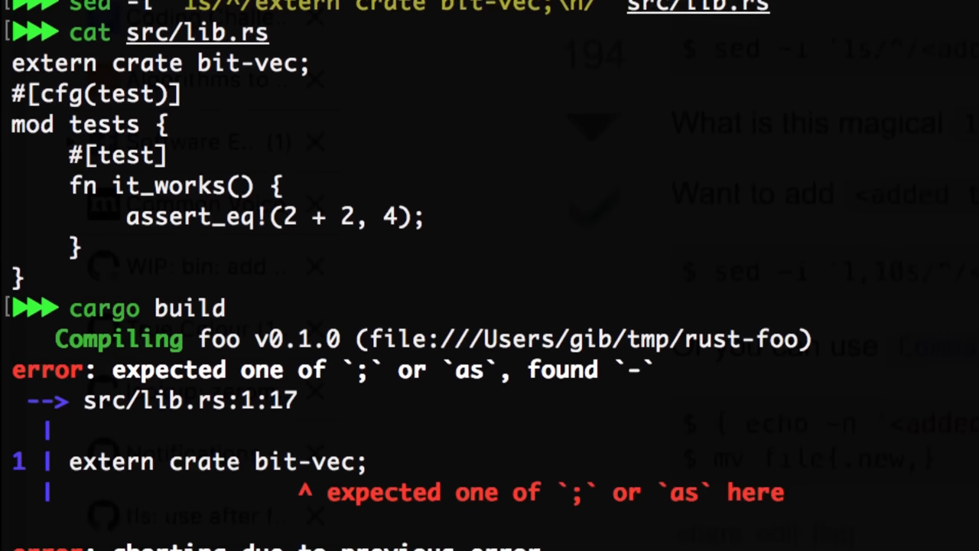
scroll(down, 3)
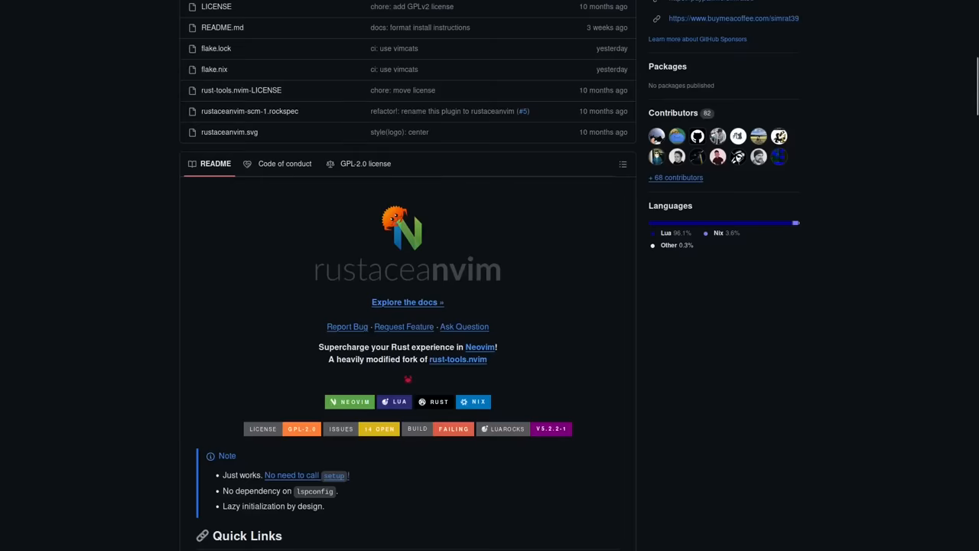
scroll(down, 3)
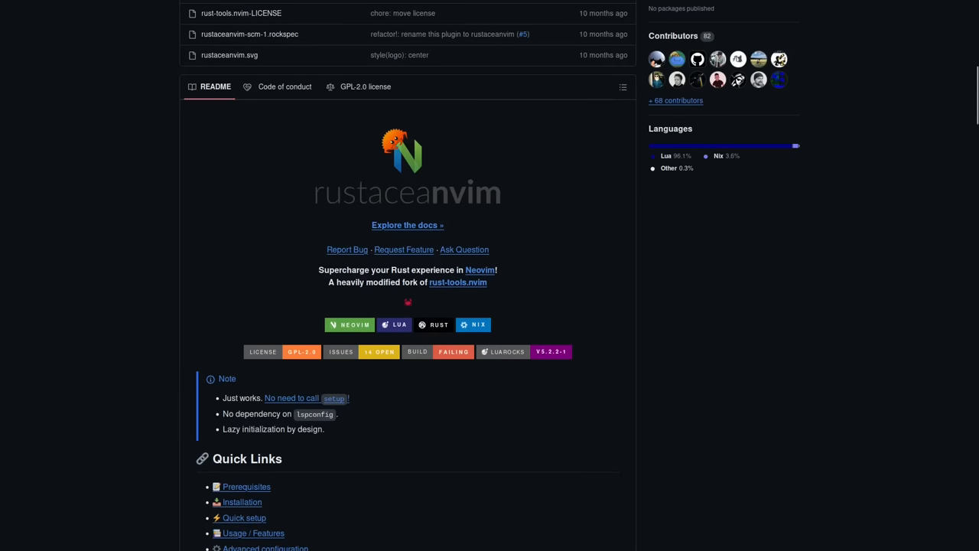
scroll(down, 3)
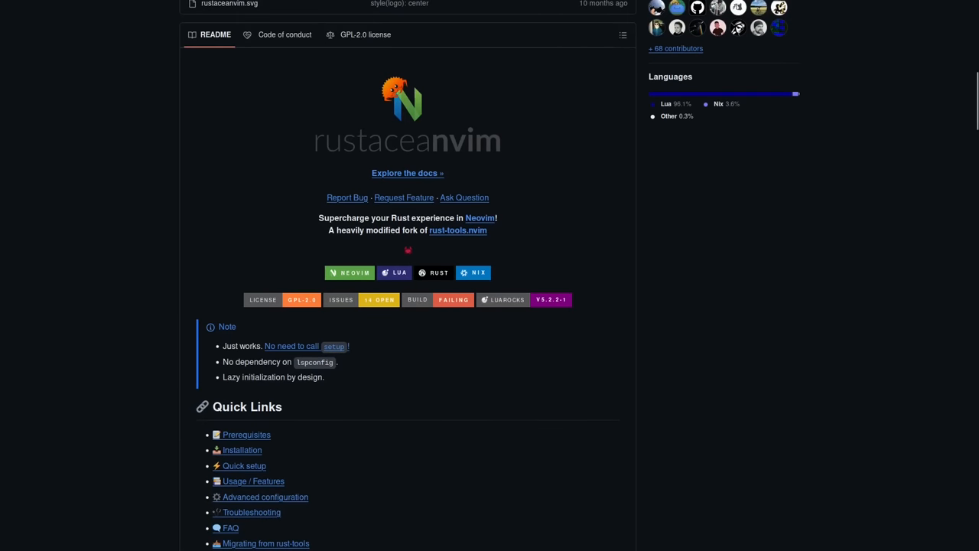
click(457, 229)
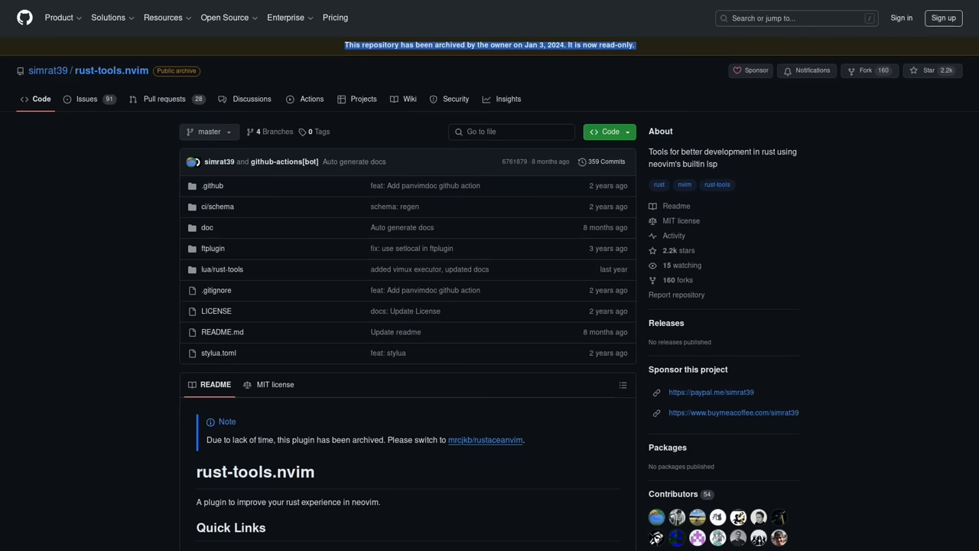
click(485, 439)
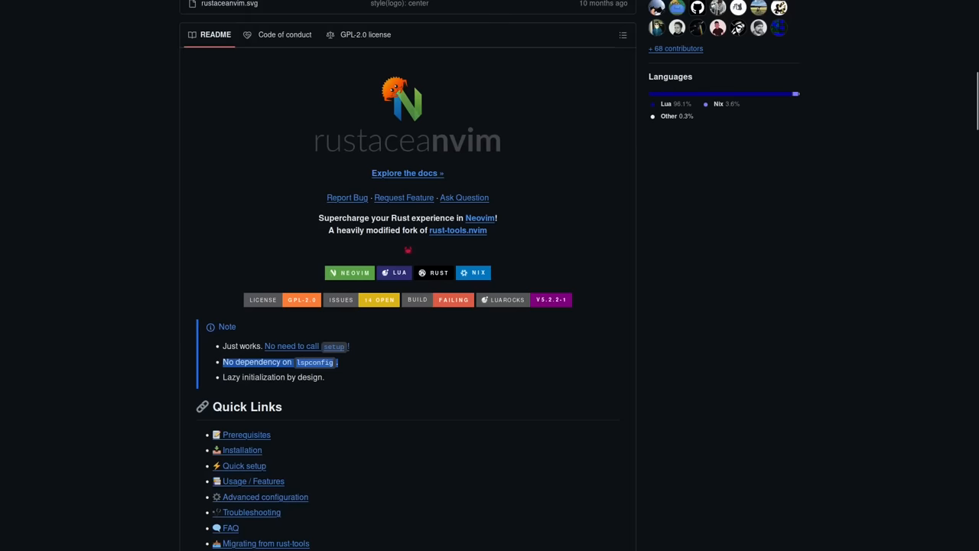
Scroll the rustaceanvim README down to its Quick Links section
scroll(down, 3)
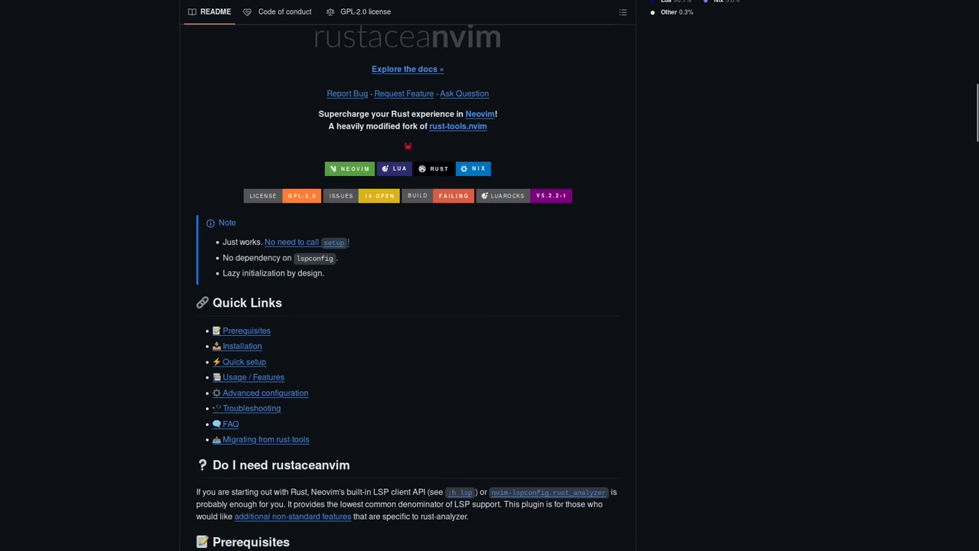
scroll(down, 3)
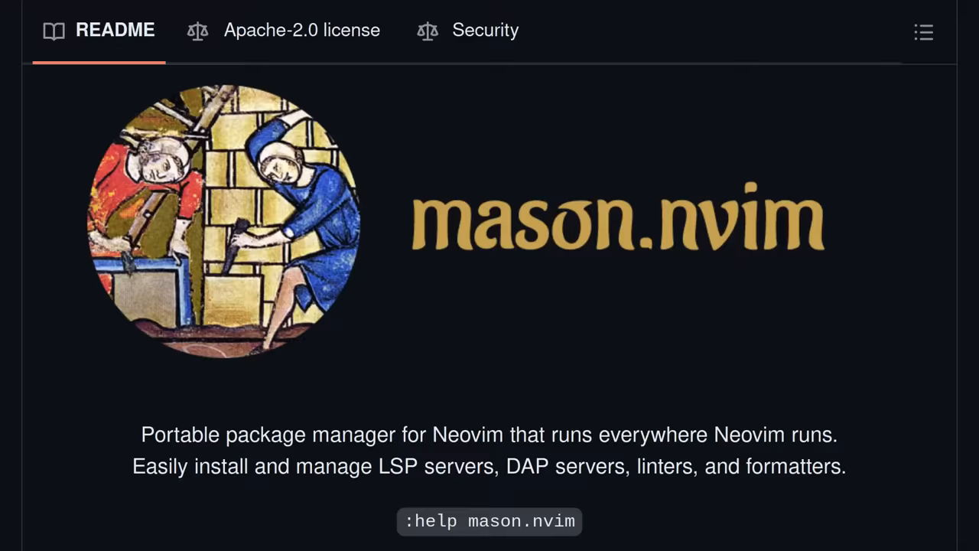
Scroll the mason.nvim README, then read through the lazy.nvim plugin manager README
scroll(up, 3)
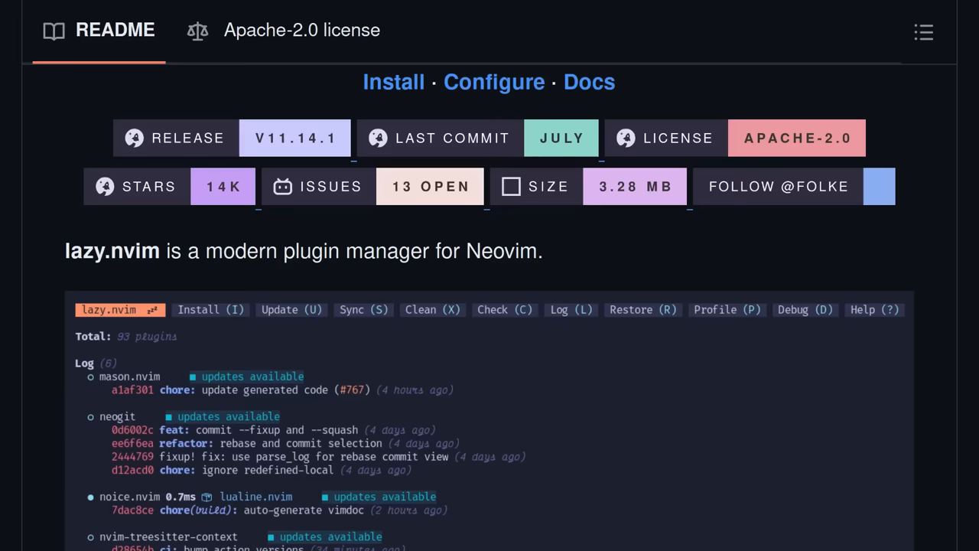
scroll(down, 3)
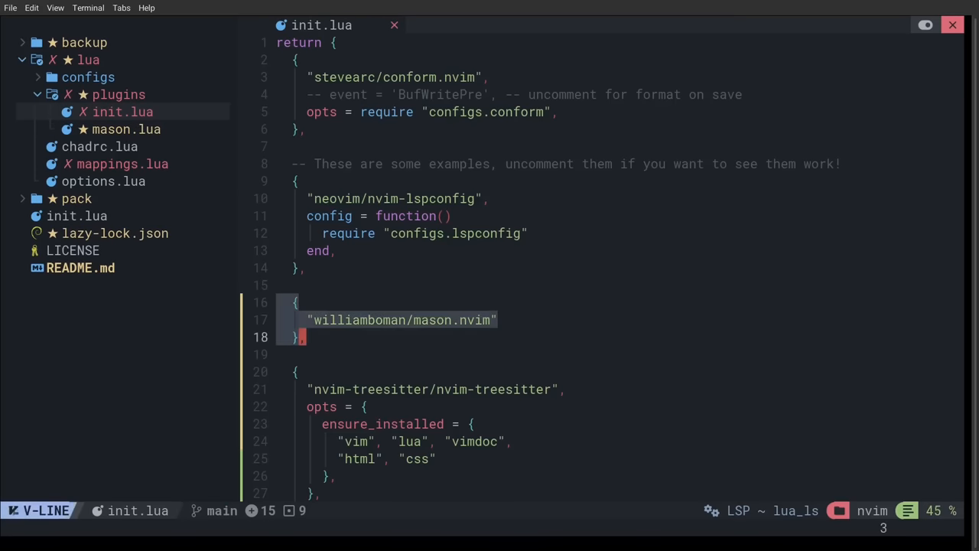
Cut the mason.nvim block from init.lua into its own mason.lua plugin file and save
key(d)
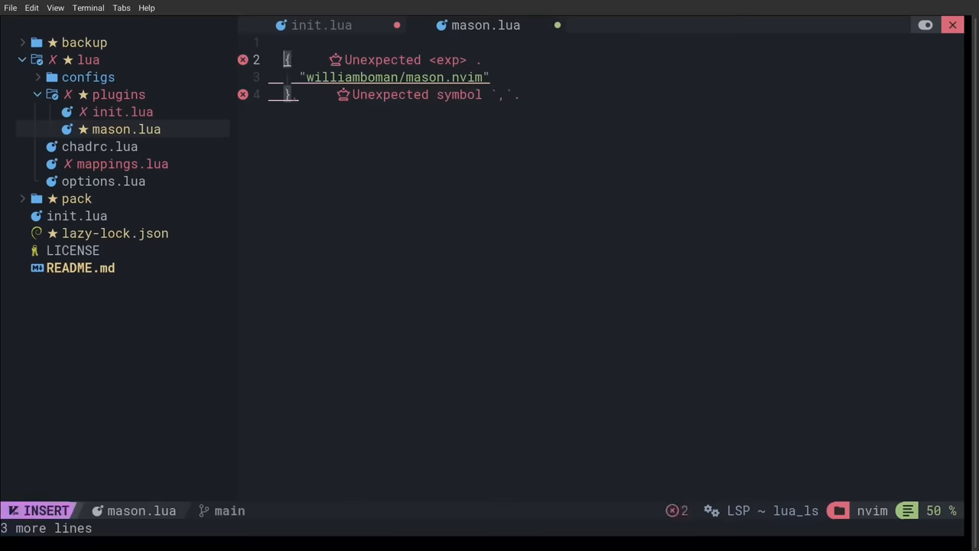
key(Escape)
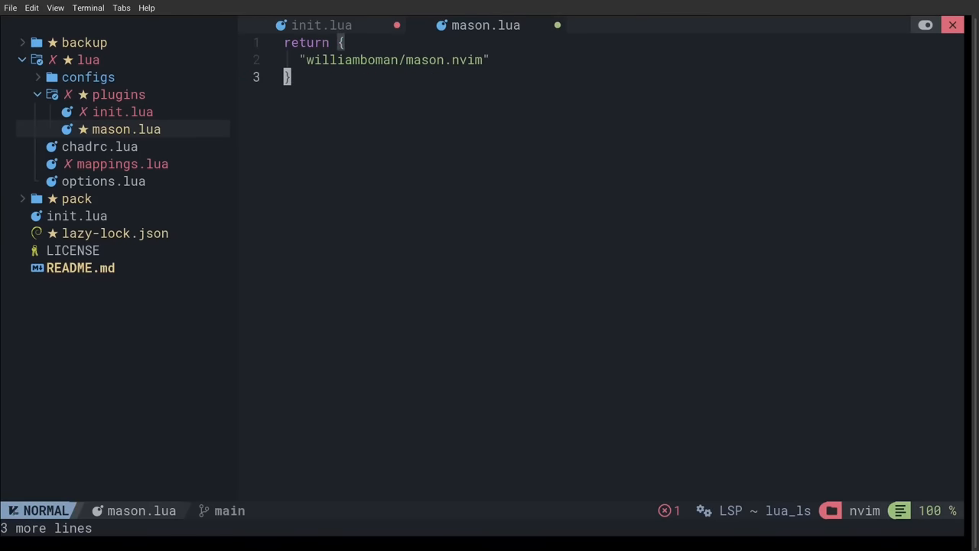
click(321, 25)
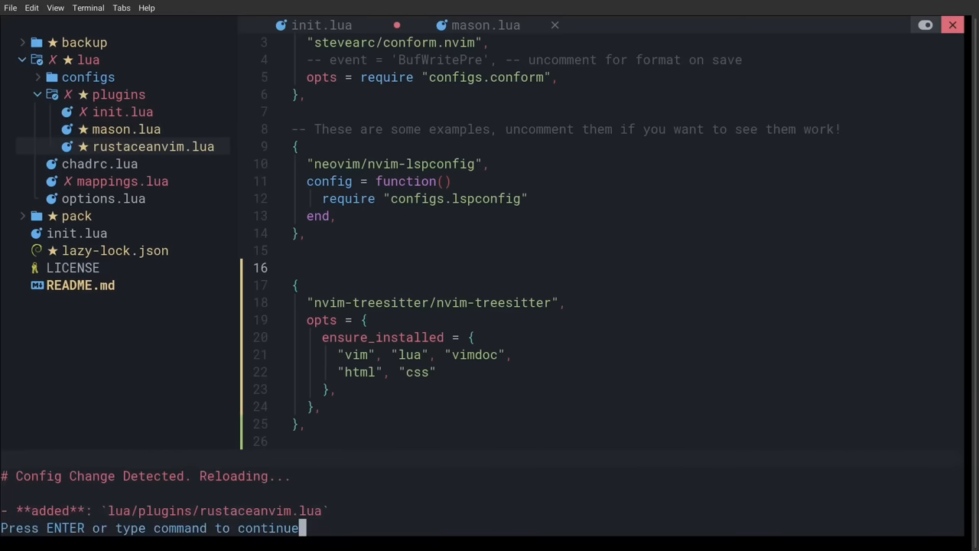
key(Return)
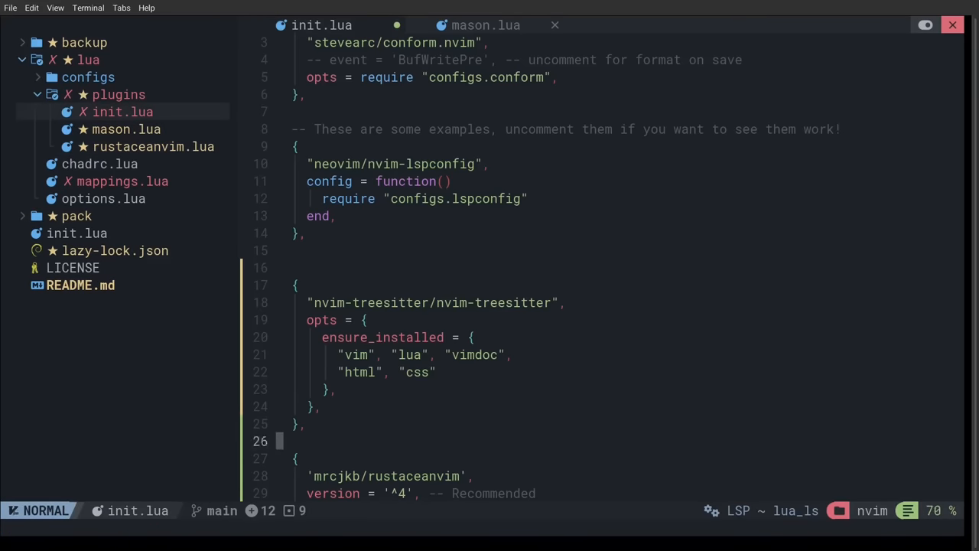
click(487, 25)
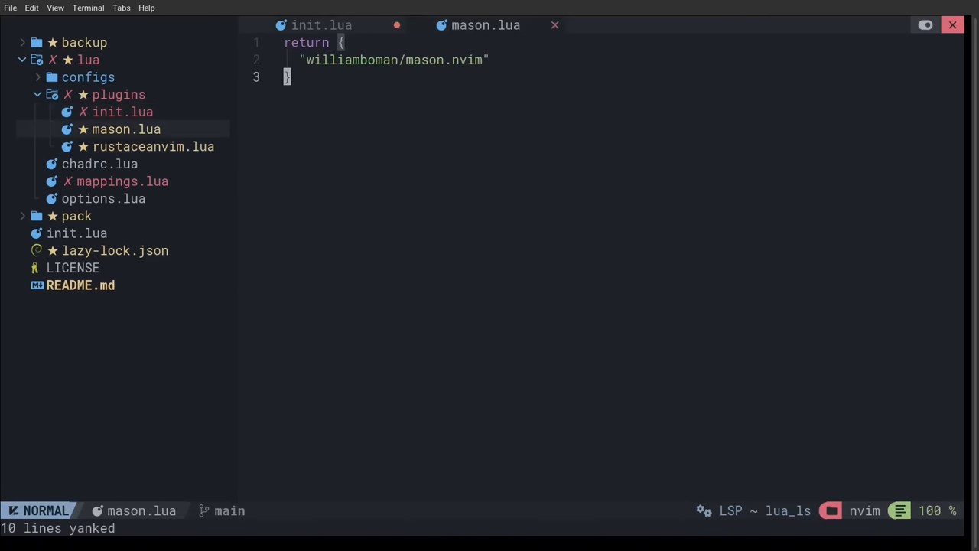
Fill rustaceanvim.lua and treesitter.lua with their plugin specs wrapped in return { } and save
click(153, 147)
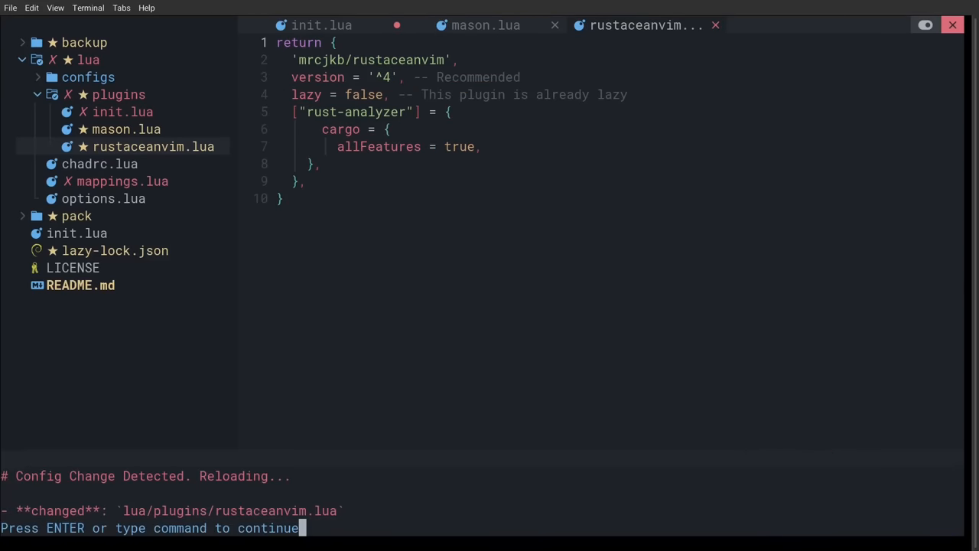
key(Return)
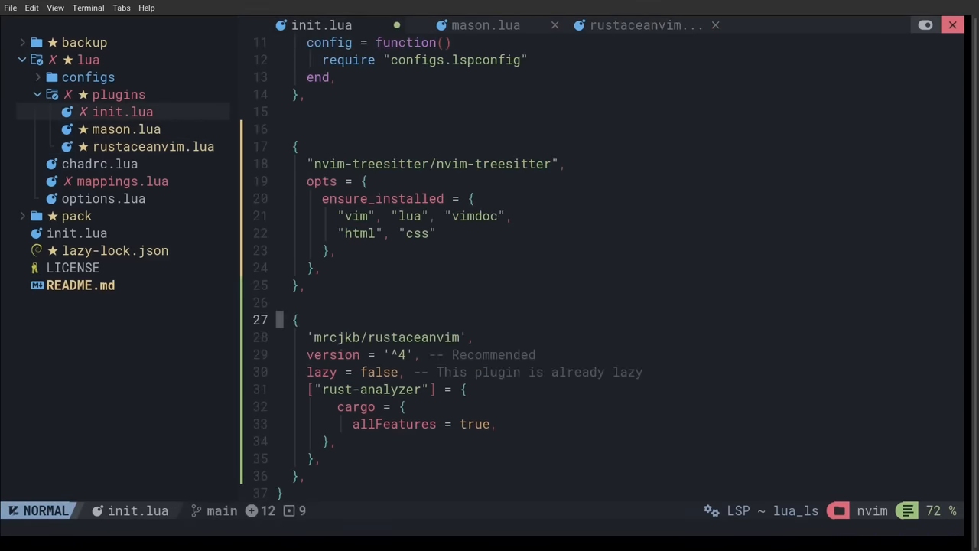
scroll(up, 3)
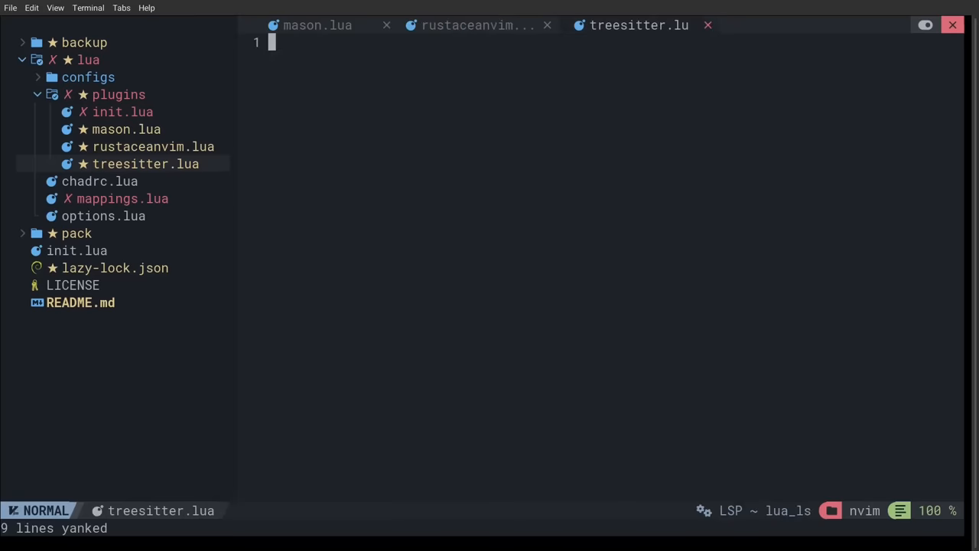
key(p)
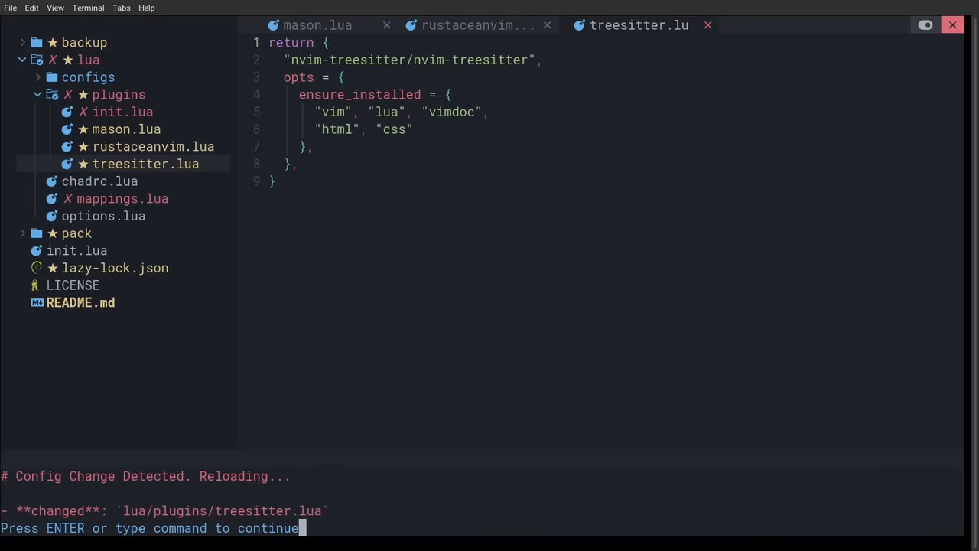
key(Return)
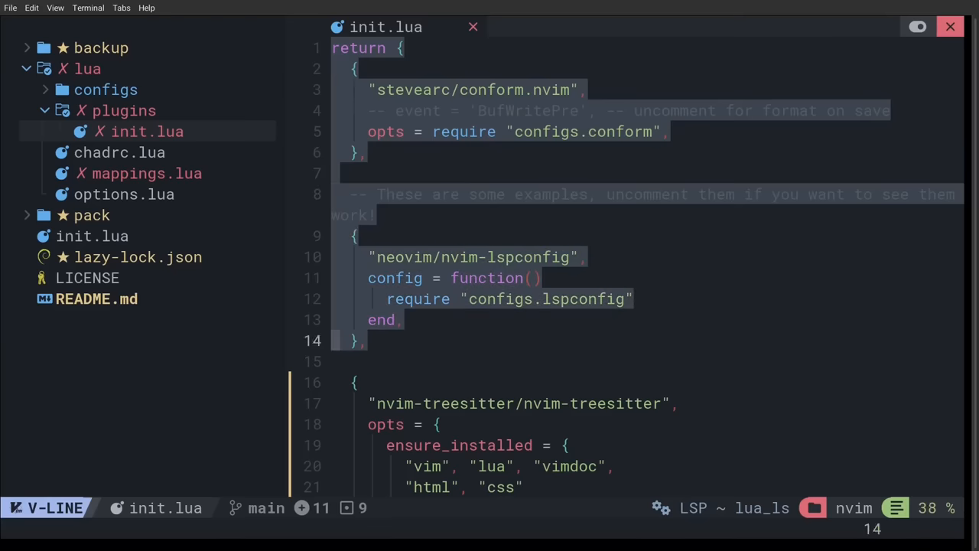
Paste the corrected mason.nvim block back into plugins init.lua and save it
key(Escape)
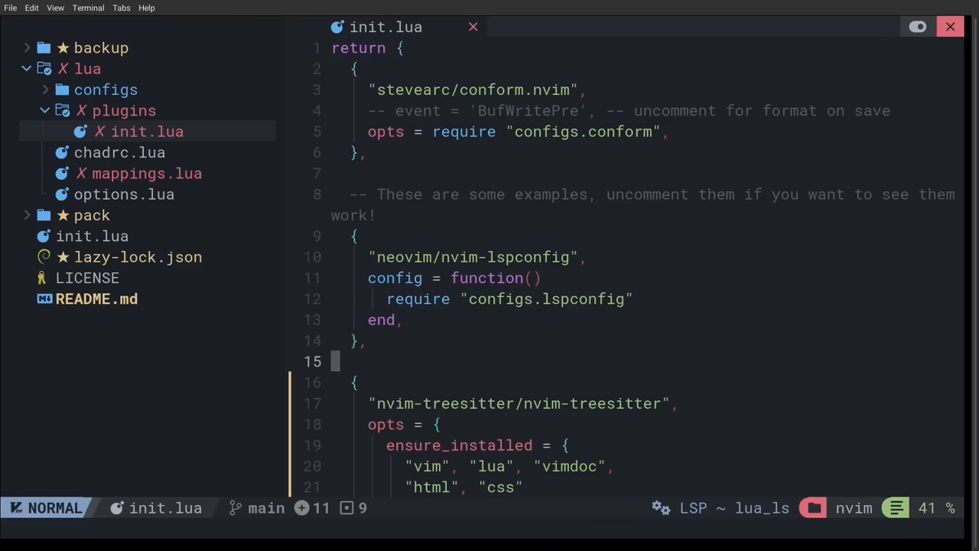
scroll(down, 3)
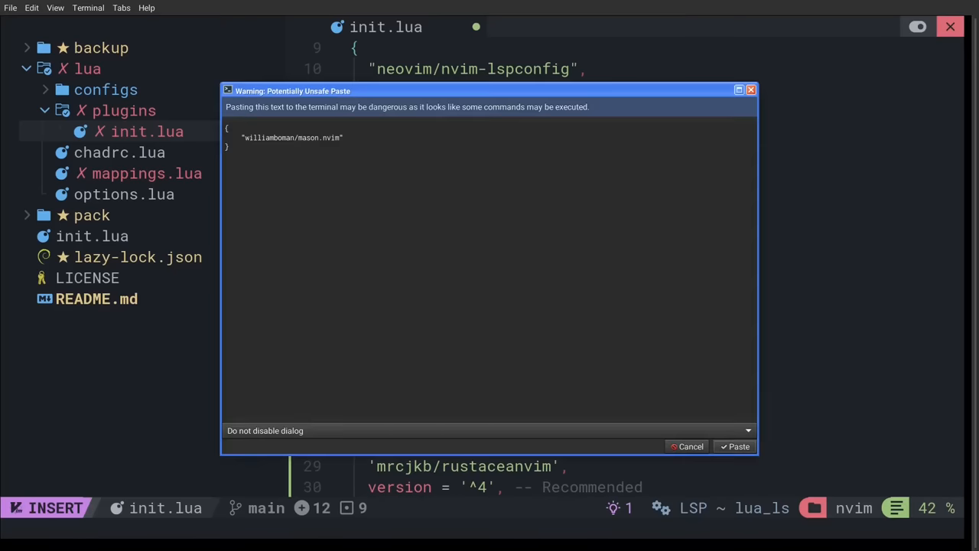
click(734, 447)
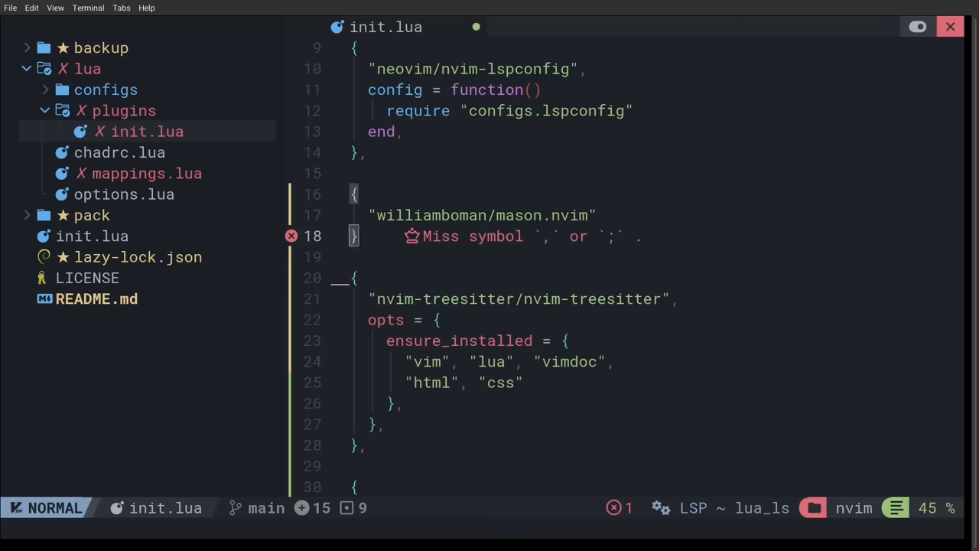
key(i)
text(,)
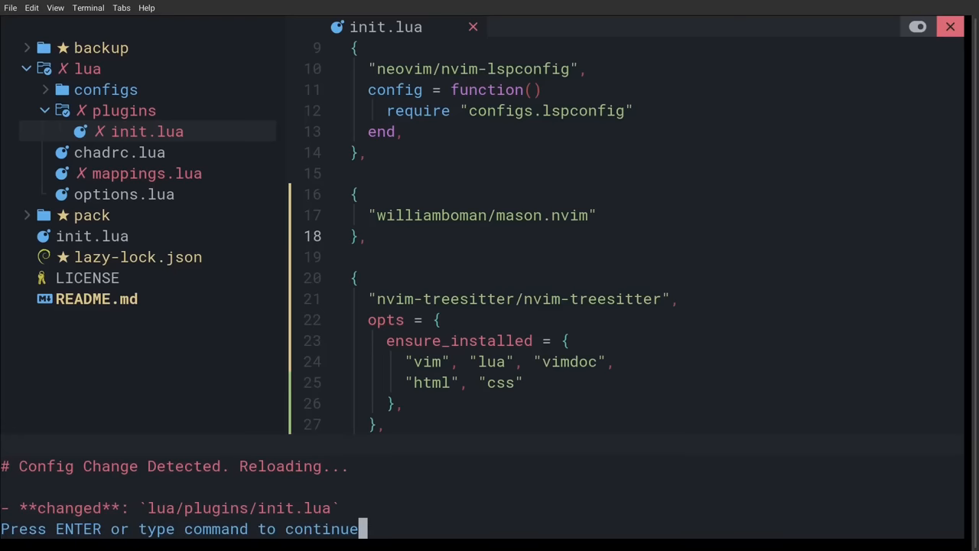
key(Return)
text(:MasonInstal)
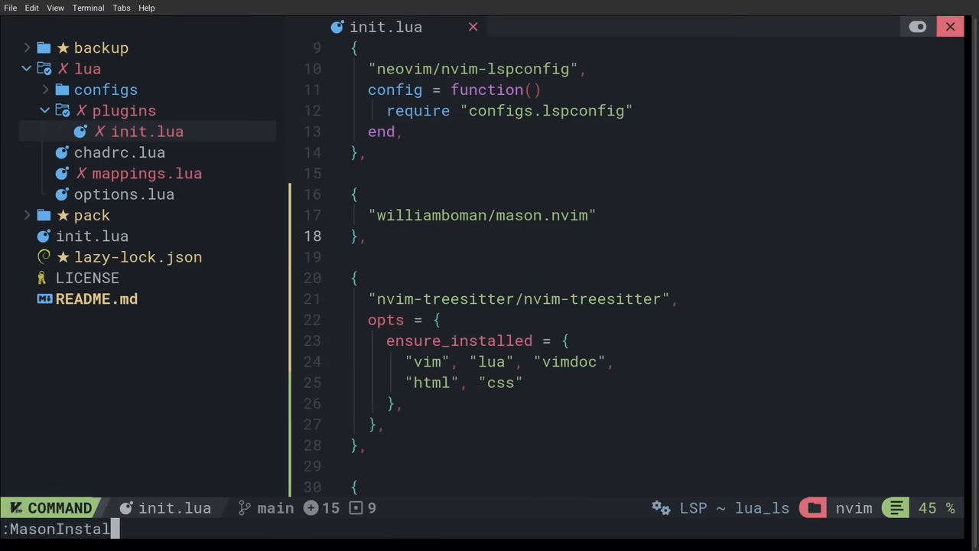
Install rust-analyzer via :MasonInstall and verify it under Mason's LSP package list
text(rust-tools)
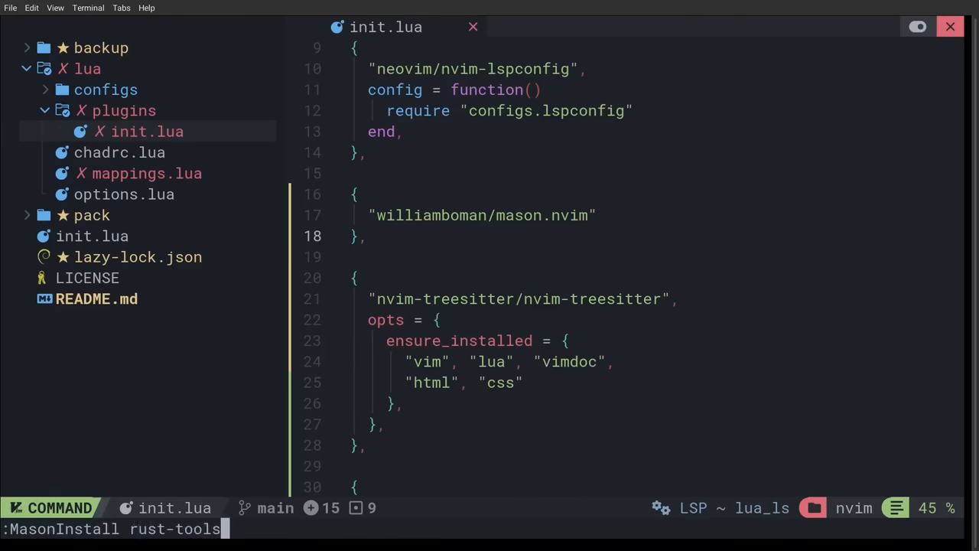
key(Return)
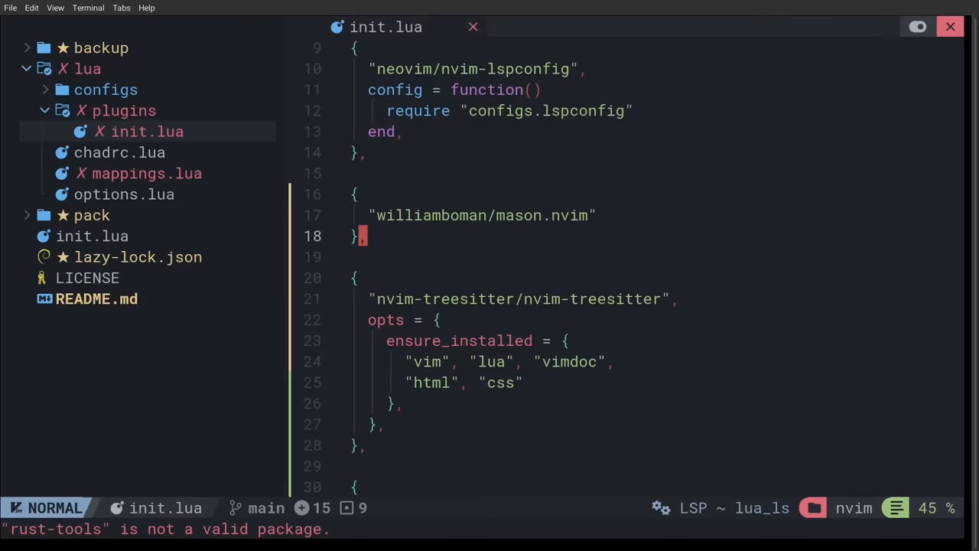
text(:MasonInstall rust-anal)
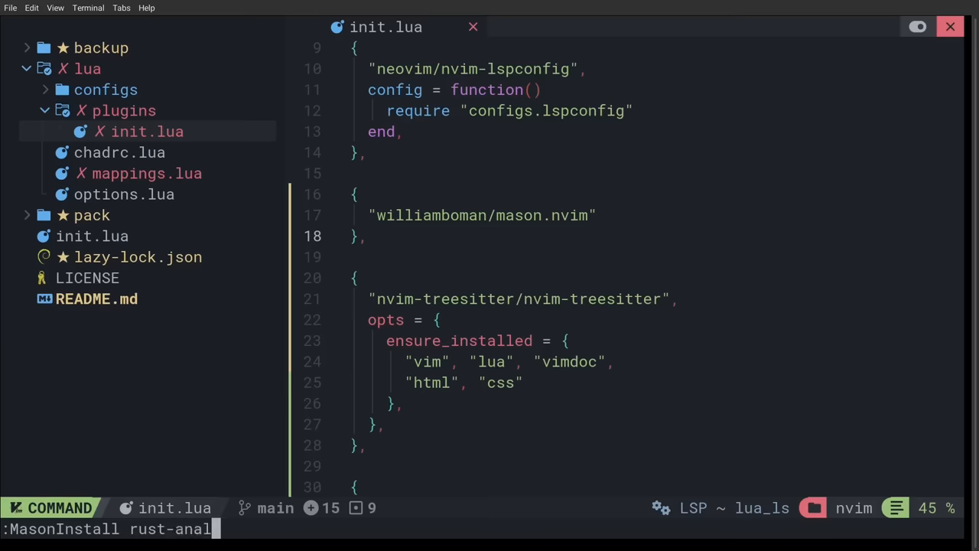
key(Return)
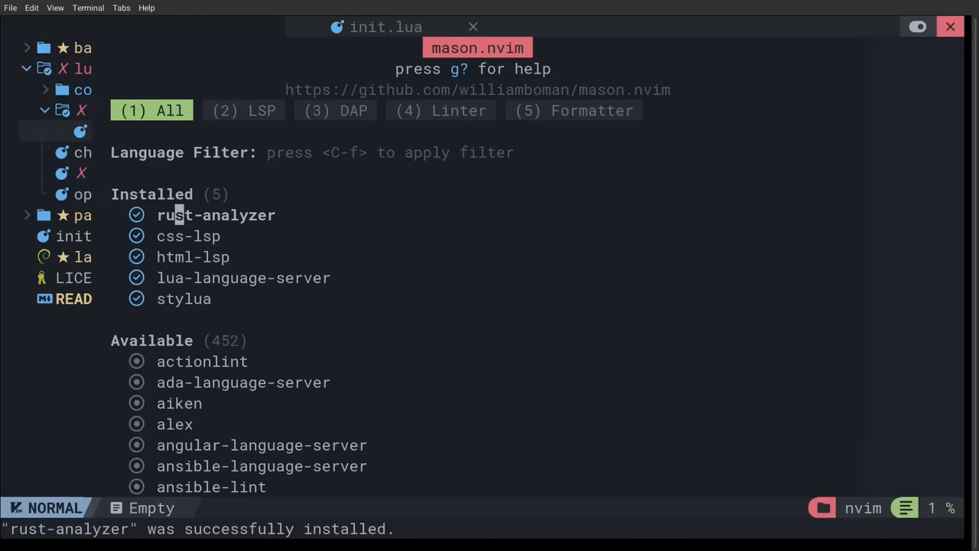
click(244, 111)
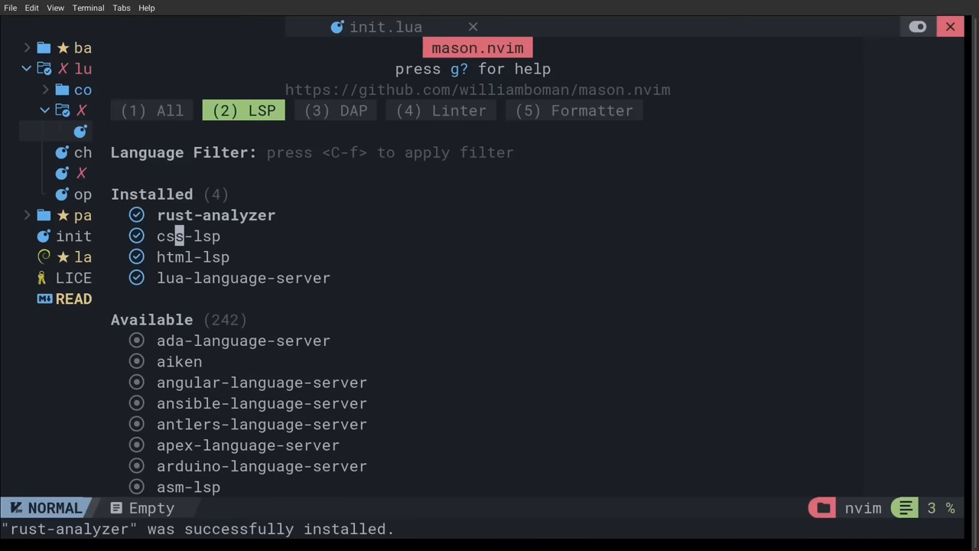
scroll(down, 3)
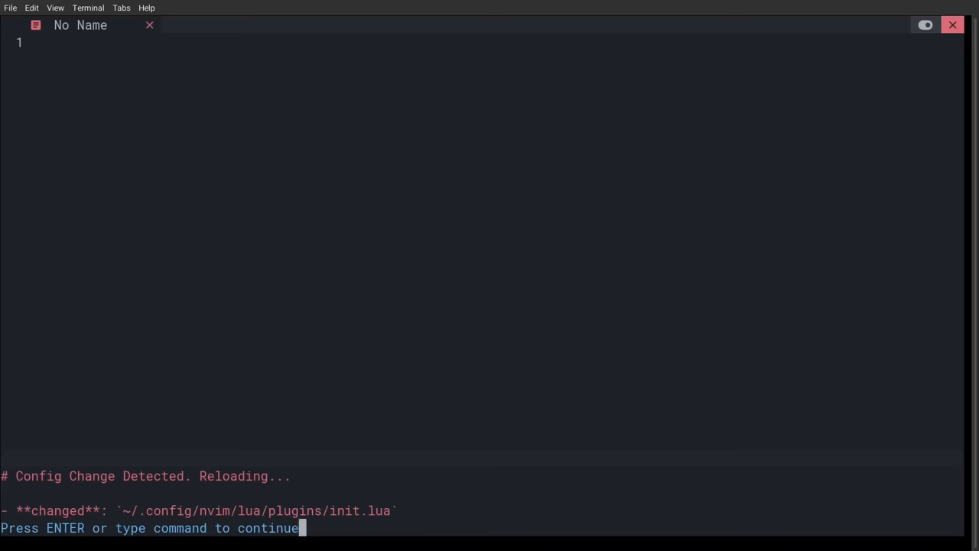
Open src/handler.rs in the Rust Axum Postgres project and view rust-analyzer's unused-import warnings
key(Return)
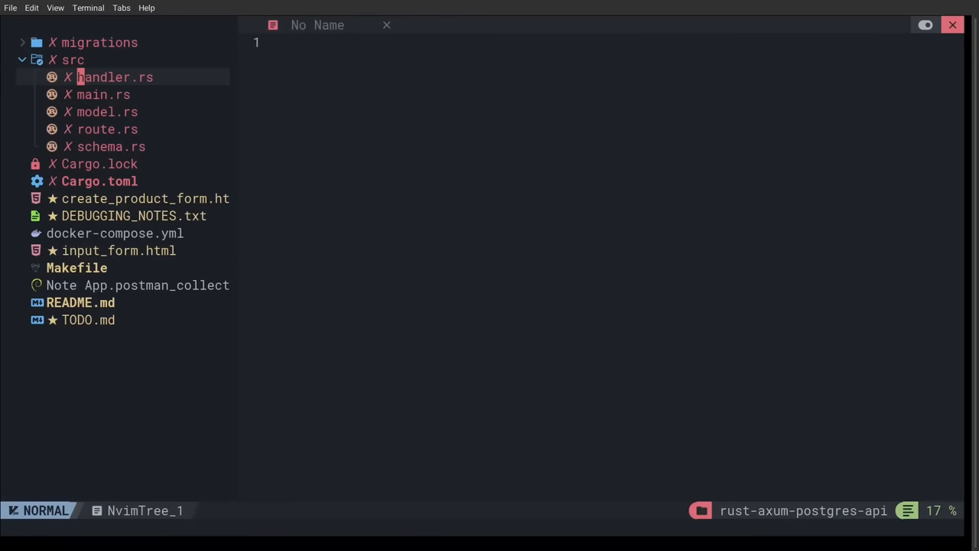
click(116, 77)
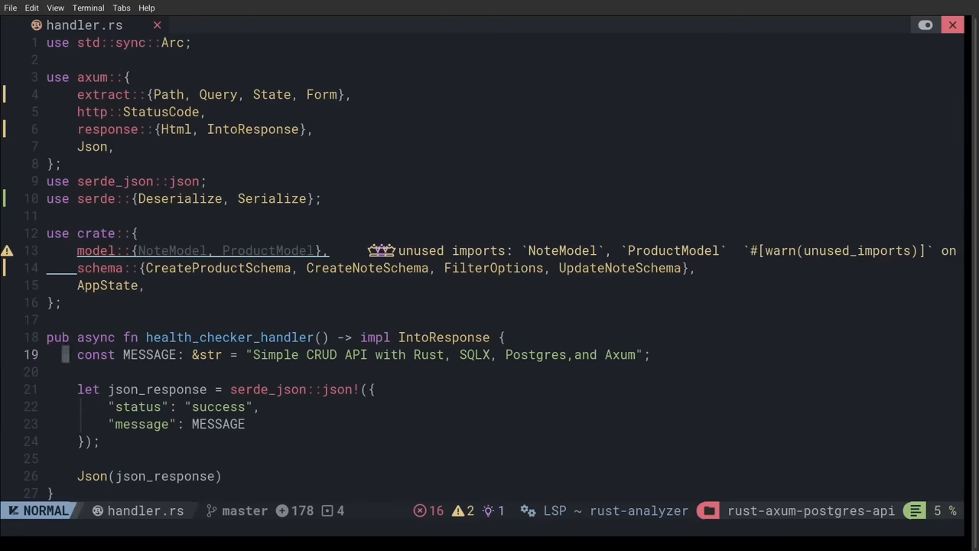
scroll(down, 3)
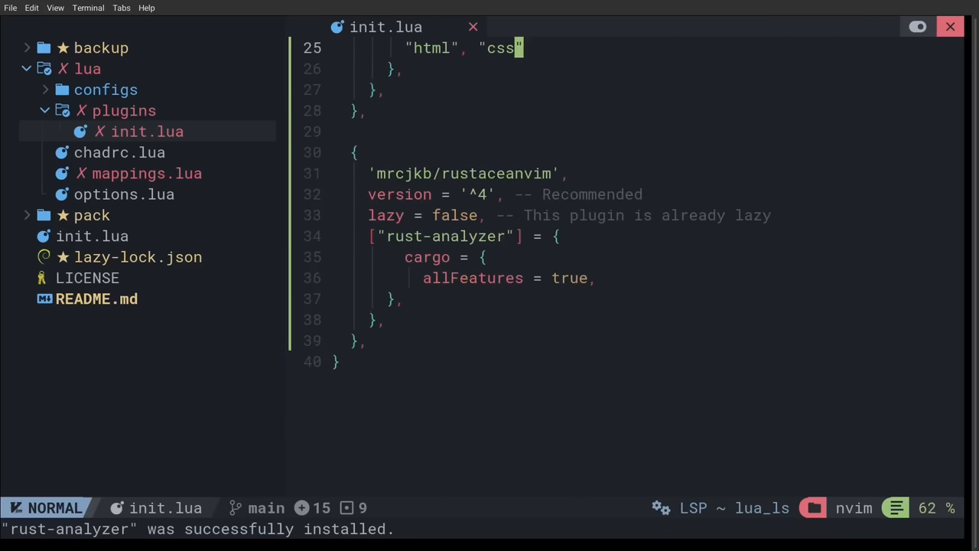
Highlight the rustaceanvim spec lines covering rust-analyzer's cargo allFeatures setting in init.lua
key(V)
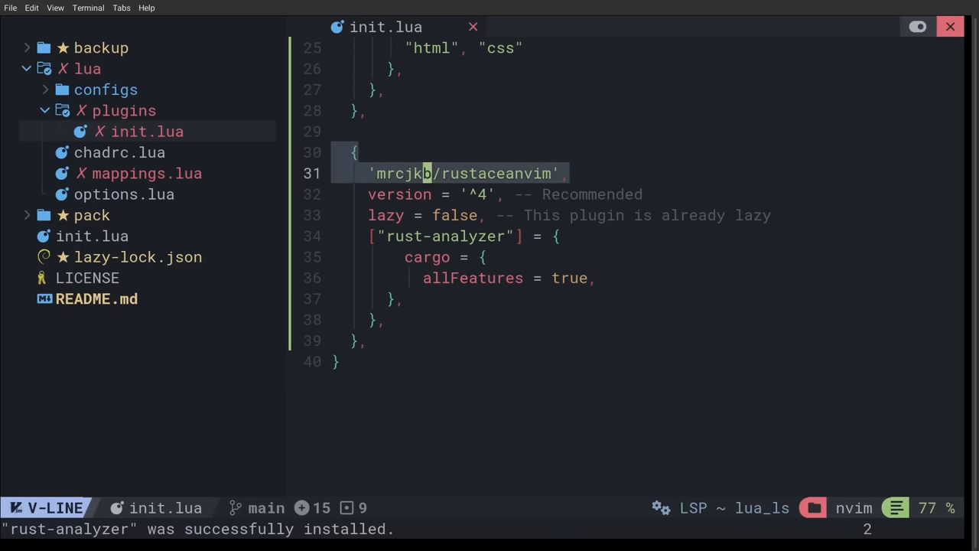
key(j)
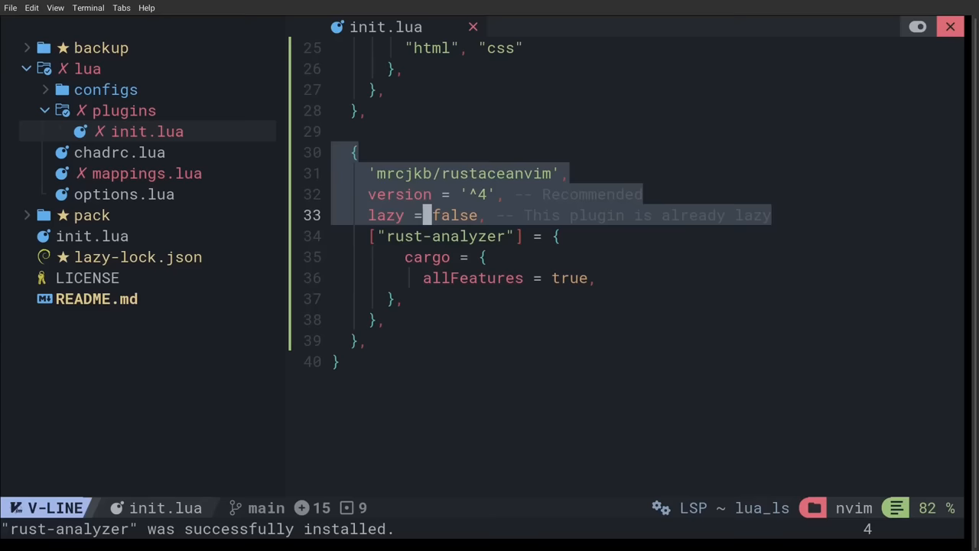
key(Escape)
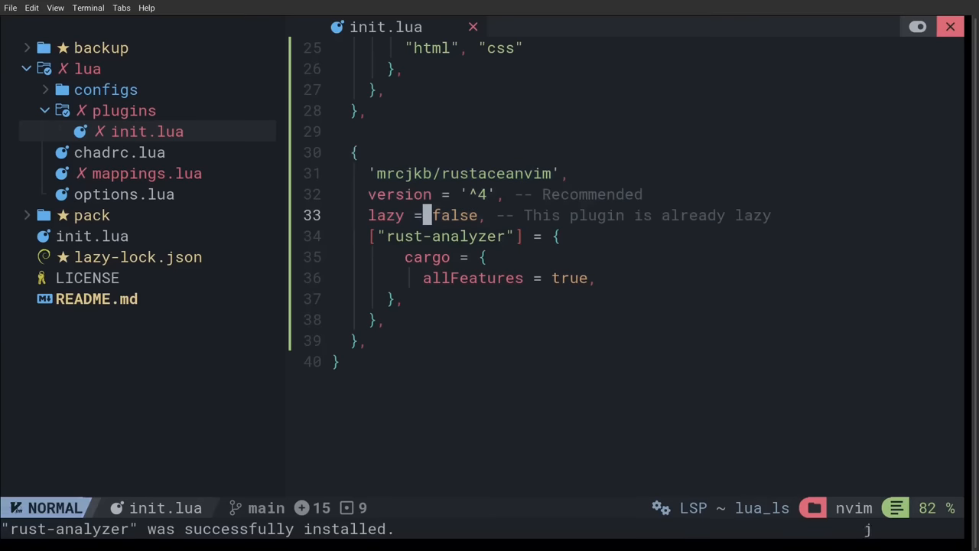
key(j)
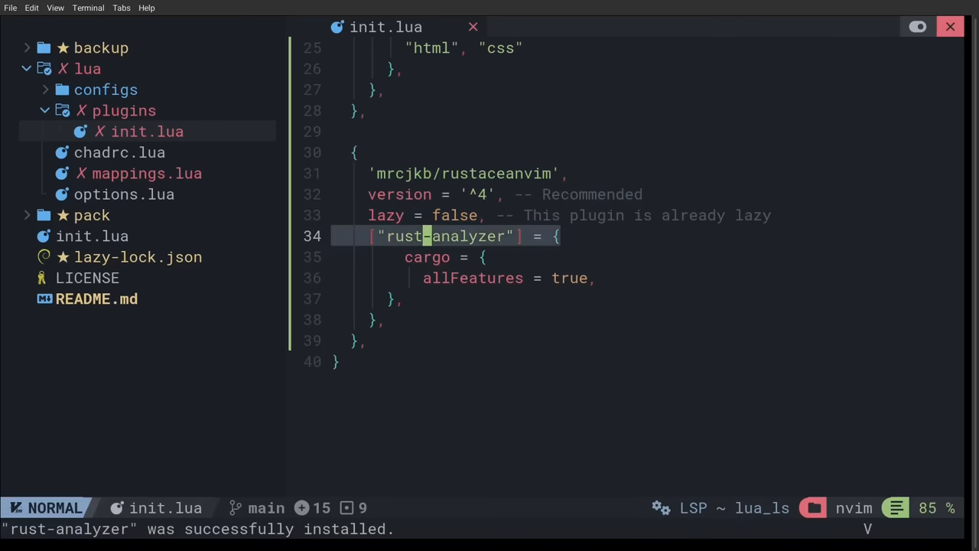
key(j)
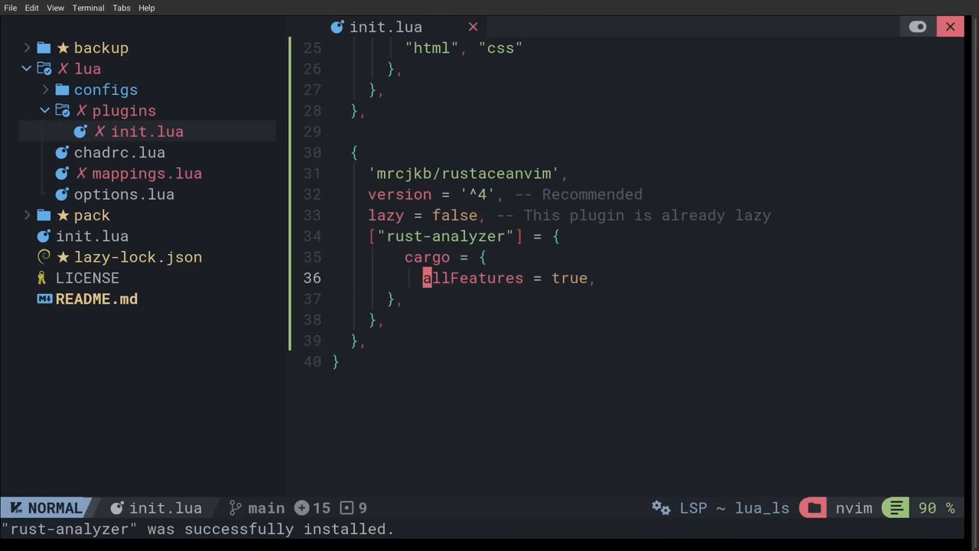
key(k)
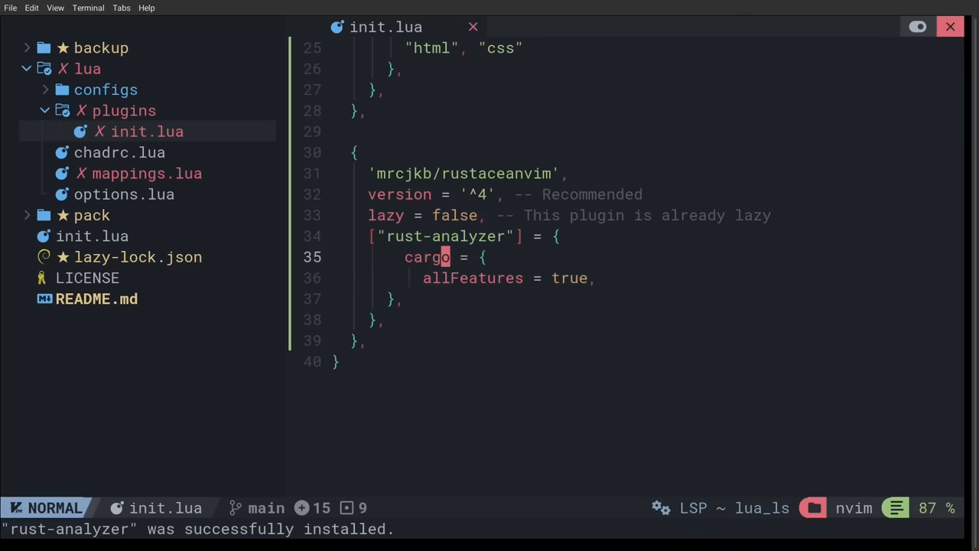
key(j)
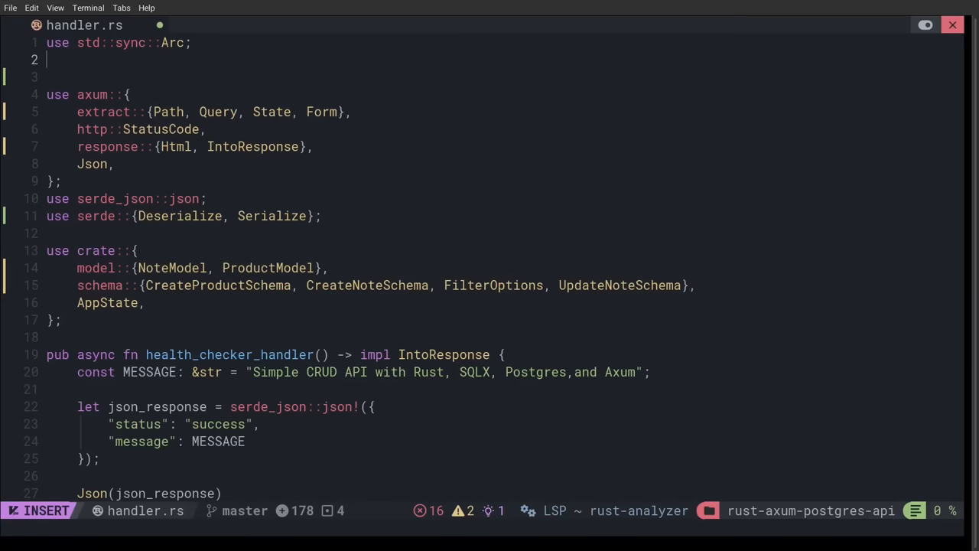
Write a 'use axum::' line in handler.rs, reading the axum crate docs in the completion popup
text(use a)
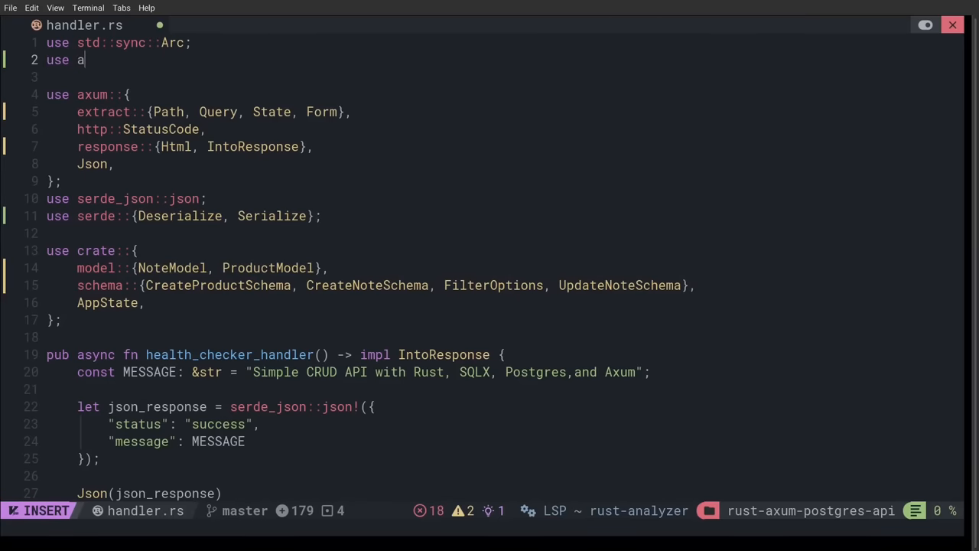
text(xu)
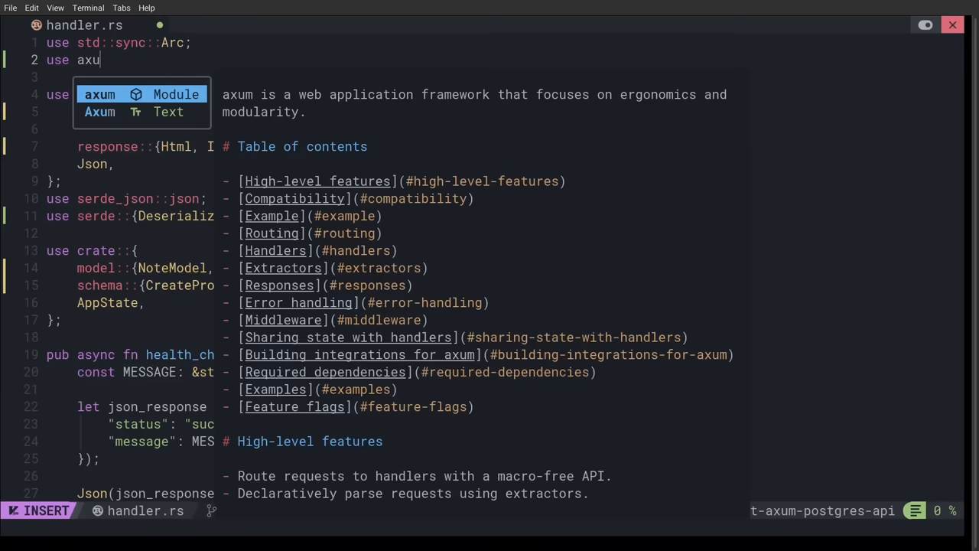
scroll(down, 3)
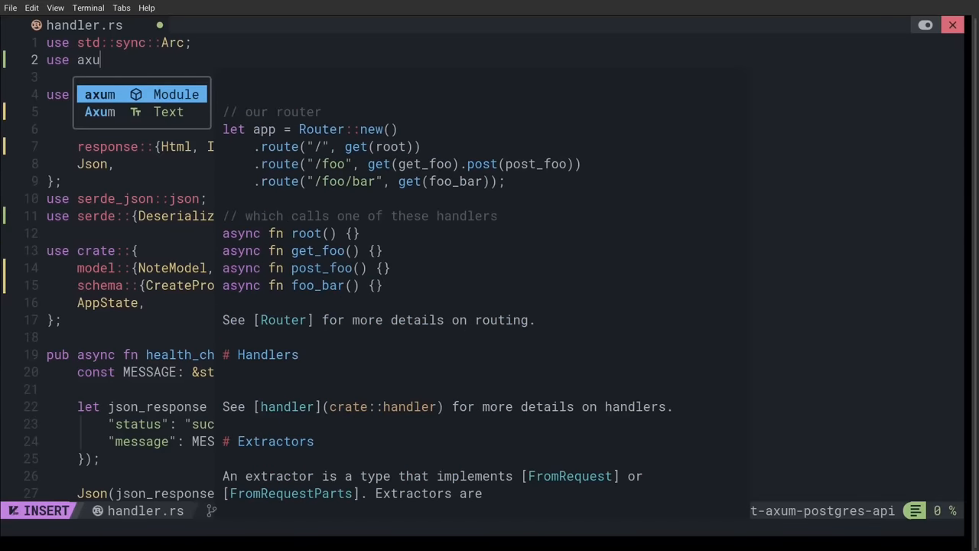
scroll(down, 3)
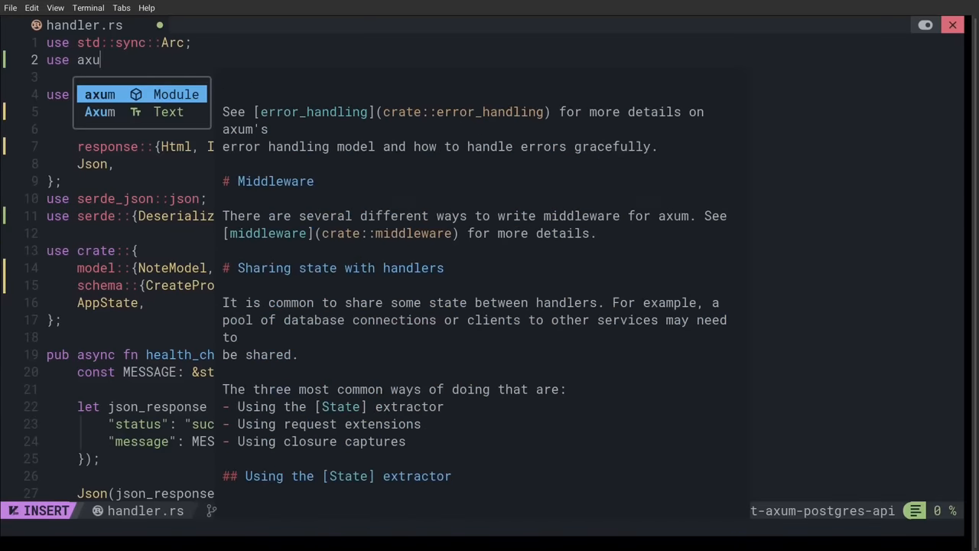
scroll(down, 3)
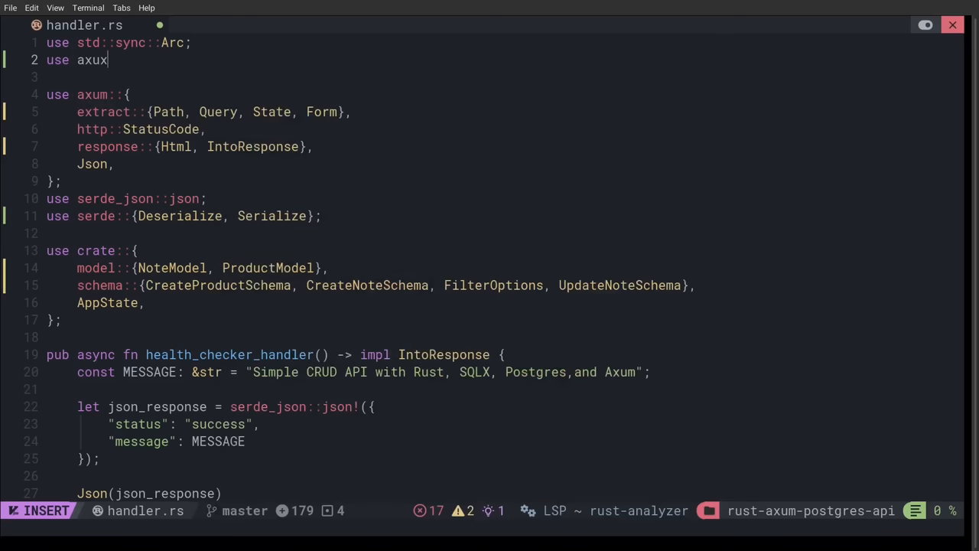
text(m)
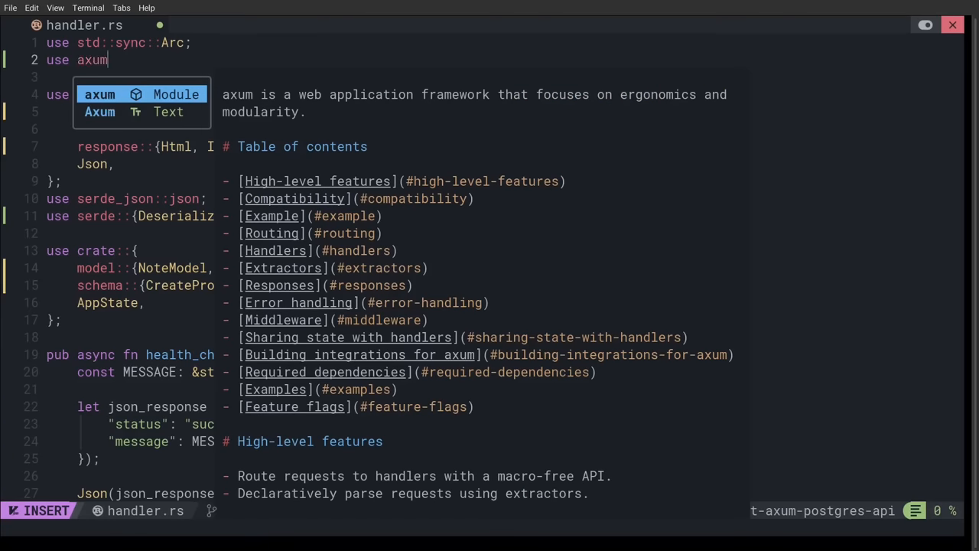
text(::)
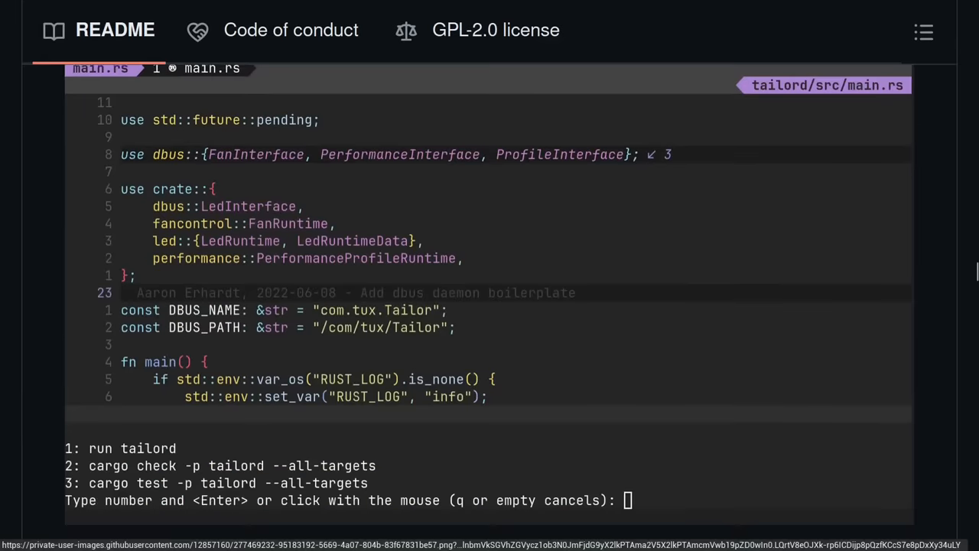
Scroll the rustaceanvim README to the runnables and testables demo section
scroll(up, 3)
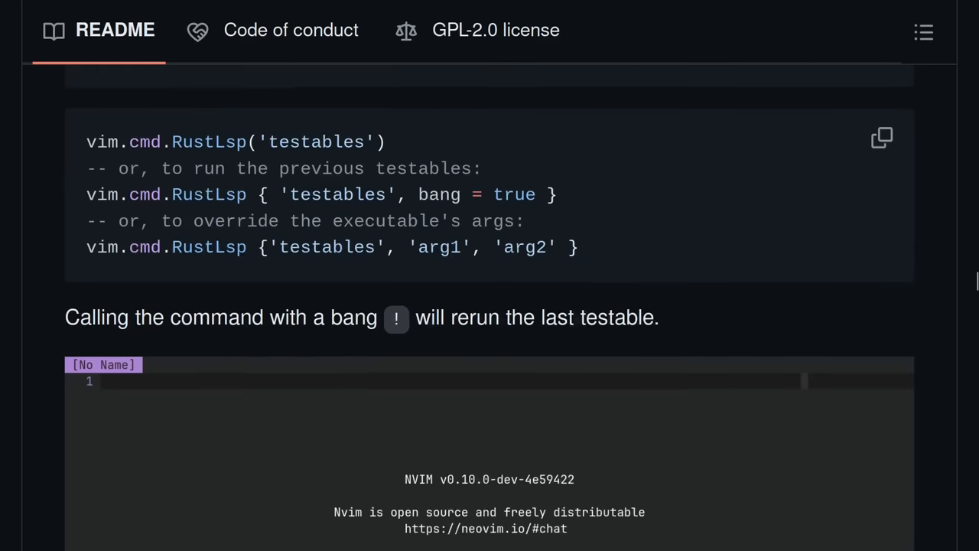
scroll(up, 3)
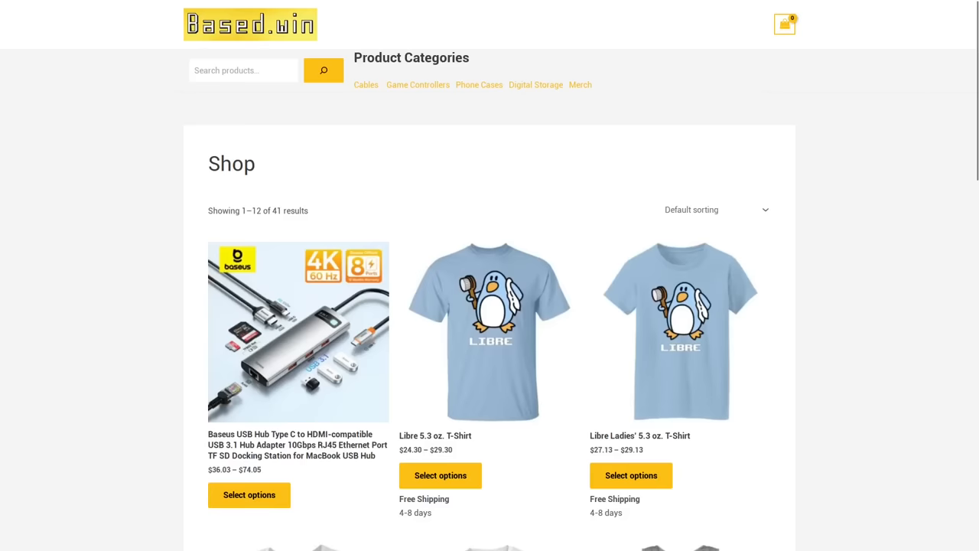
Open the Little Daemon T-Shirt page and set its colour to Kelly Green, then Midnight Navy
scroll(down, 3)
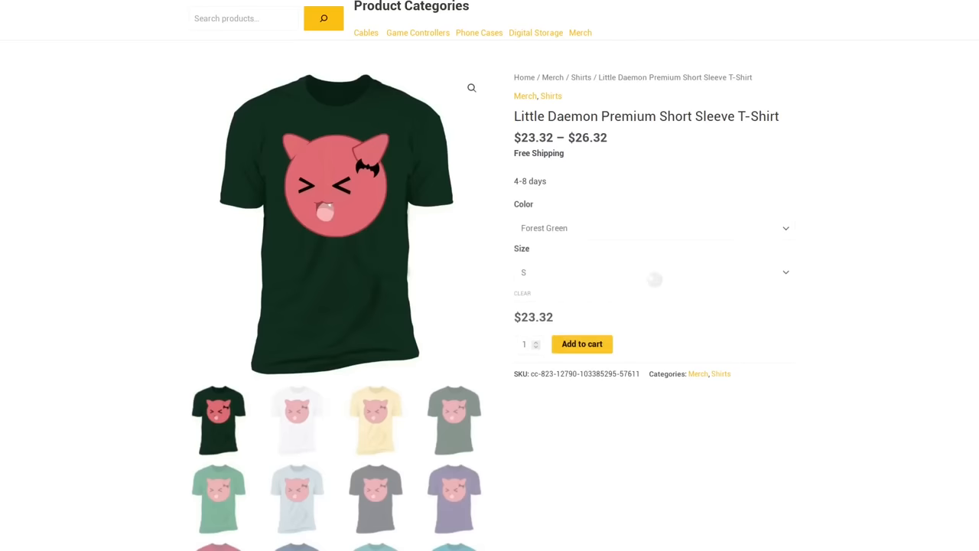
click(650, 227)
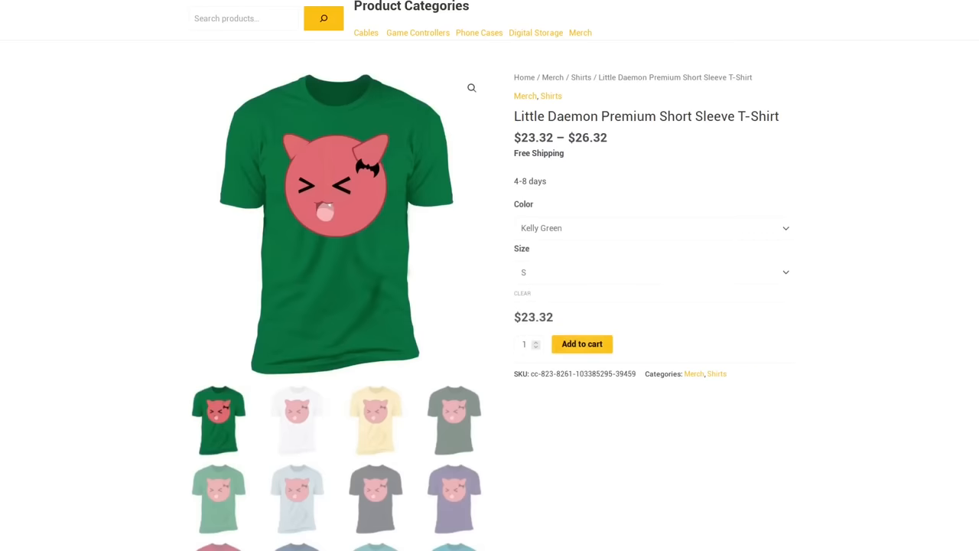
click(655, 228)
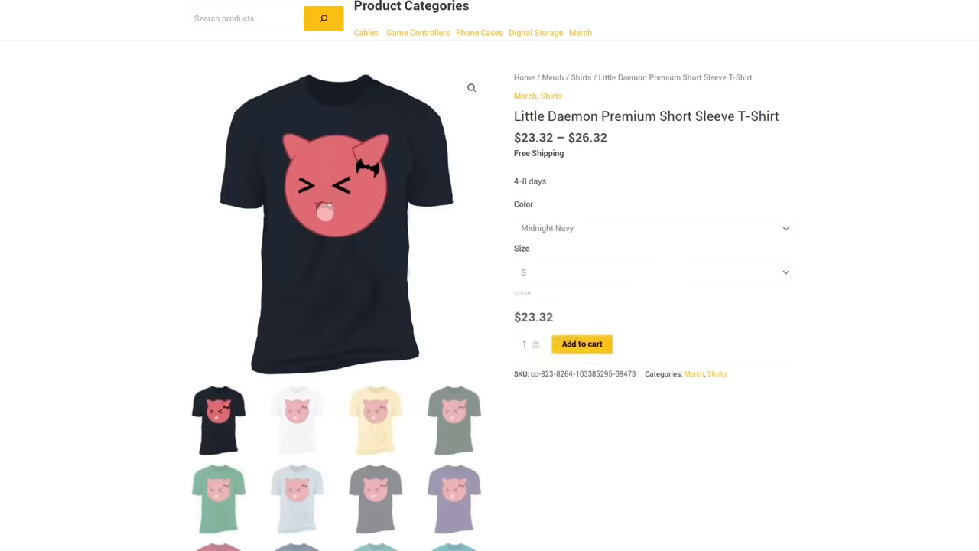